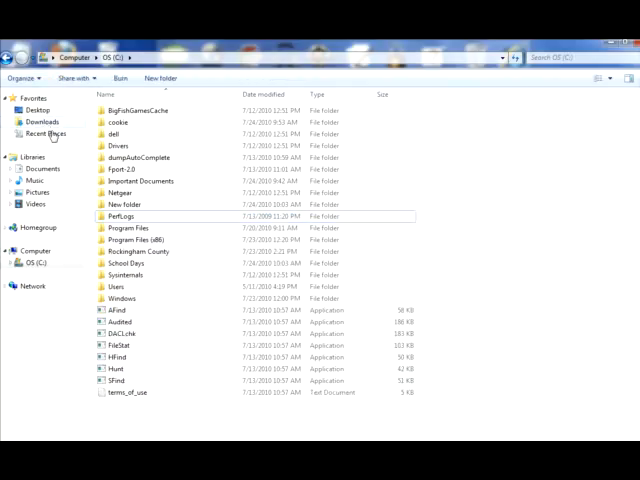
- Browse the Downloads folder showing Schooldays2, then bring up the Start menu
left_click(43, 121)
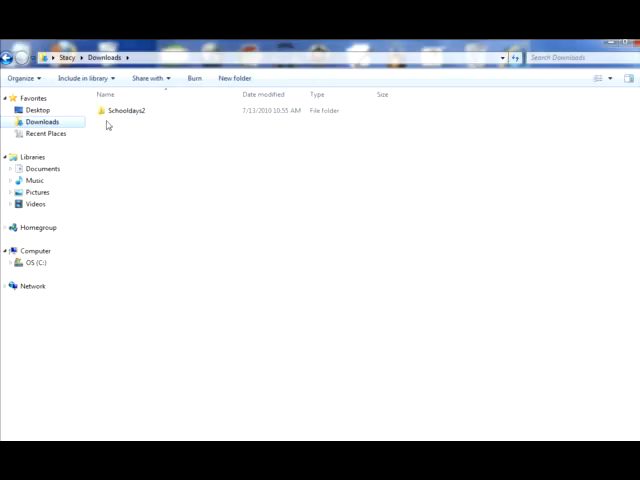
left_click(8, 470)
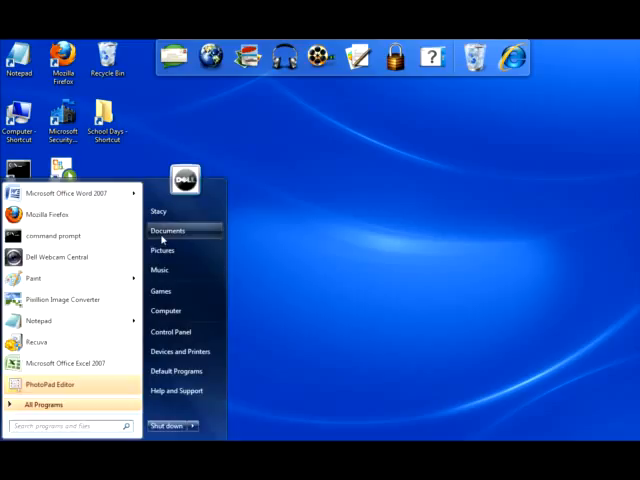
- Open the Documents library from the Start menu
left_click(168, 231)
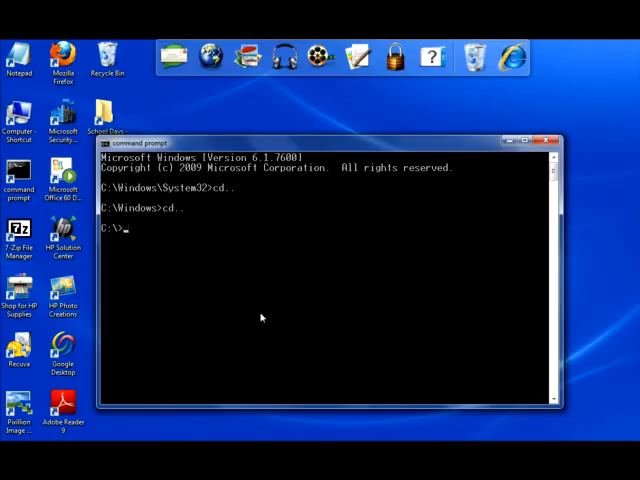
- Begin a mkdir command at the C:\ prompt, before entering a folder name
type("mkdir")
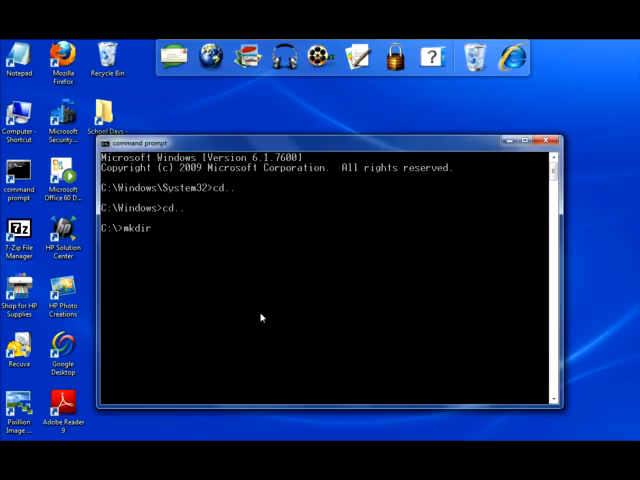